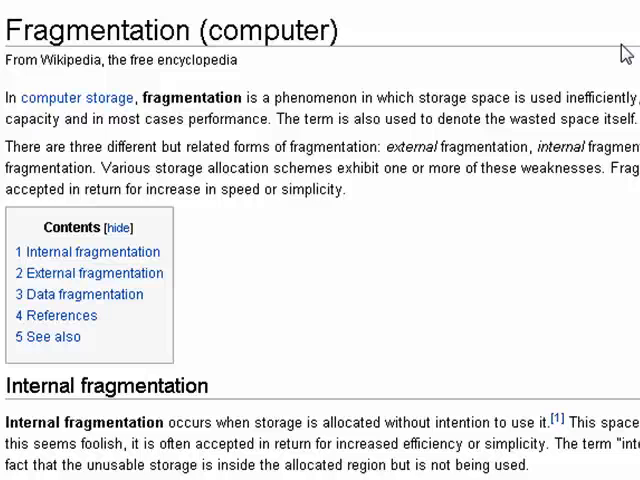
pyautogui.moveTo(560, 31)
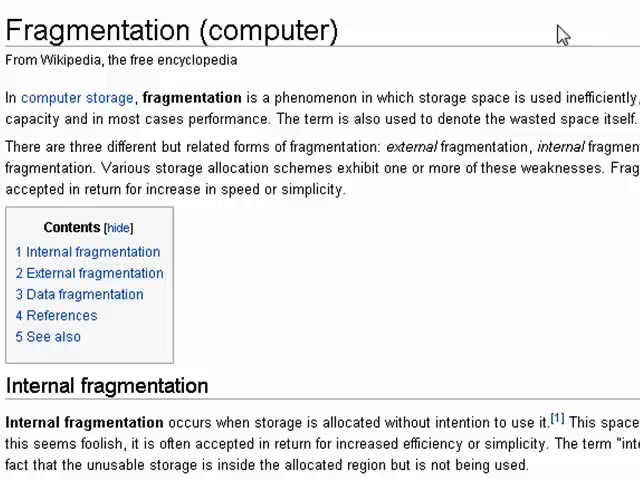
pyautogui.moveTo(243, 299)
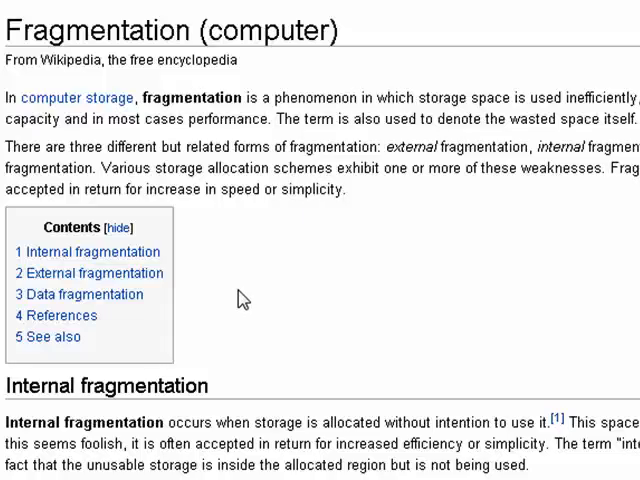
# Scroll the Fragmentation (computer) article down to the Data fragmentation section.
pyautogui.scroll(-3)
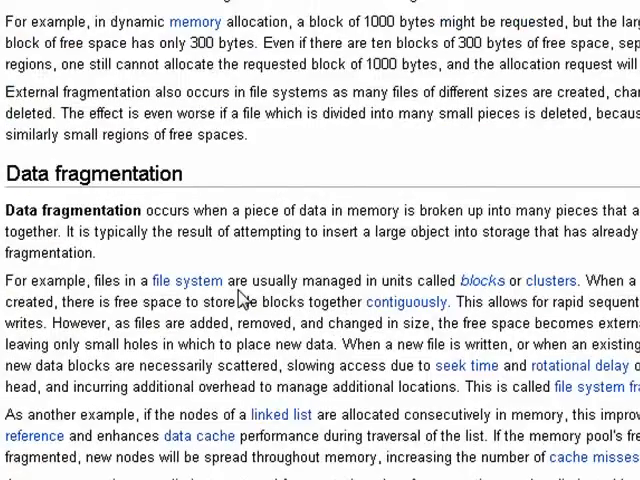
pyautogui.scroll(-3)
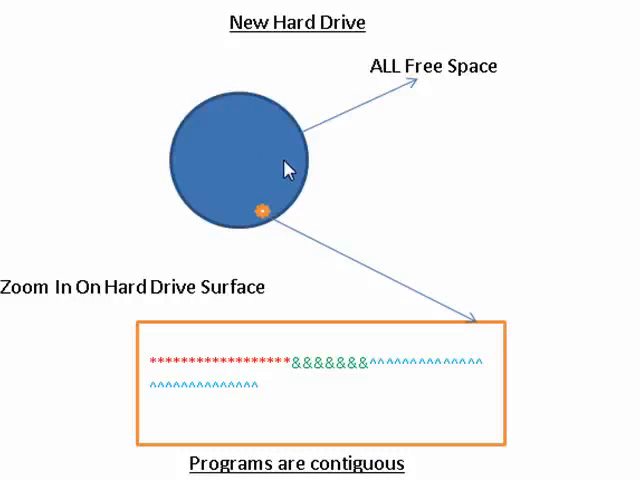
pyautogui.scroll(-3)
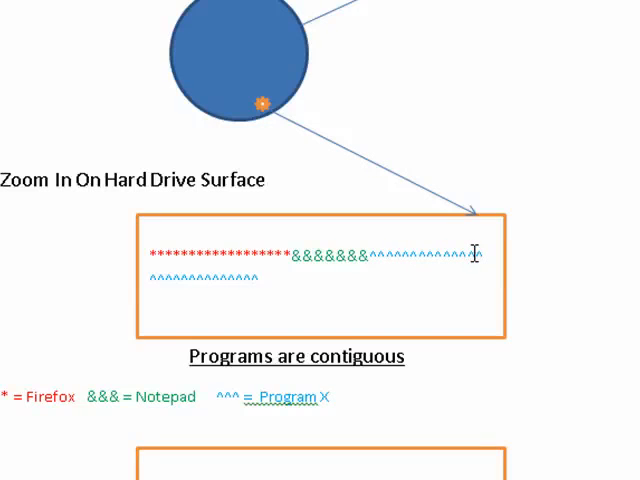
pyautogui.moveTo(114, 167)
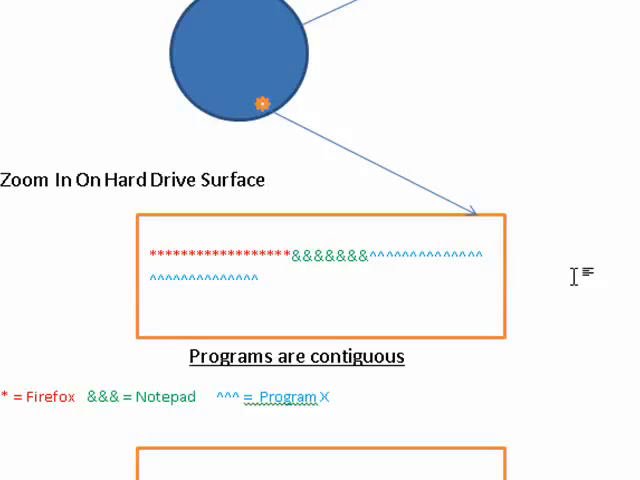
pyautogui.scroll(-3)
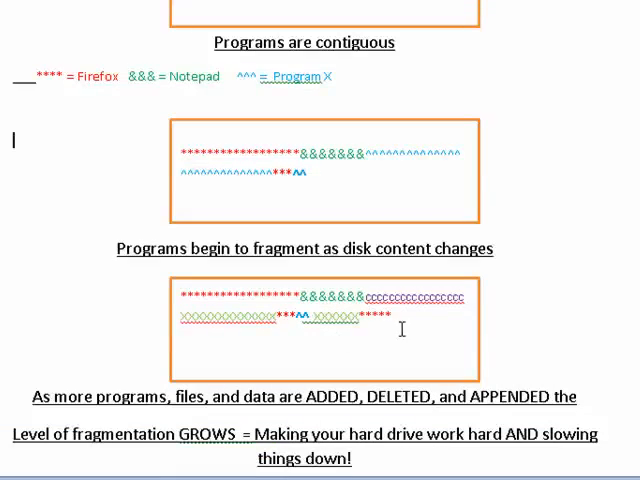
pyautogui.moveTo(522, 298)
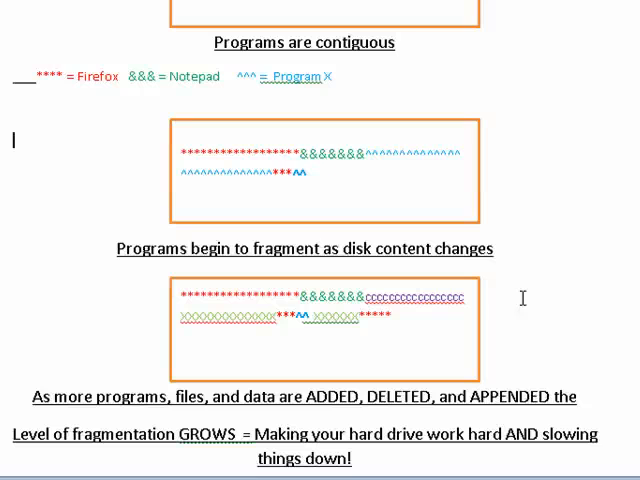
pyautogui.moveTo(476, 307)
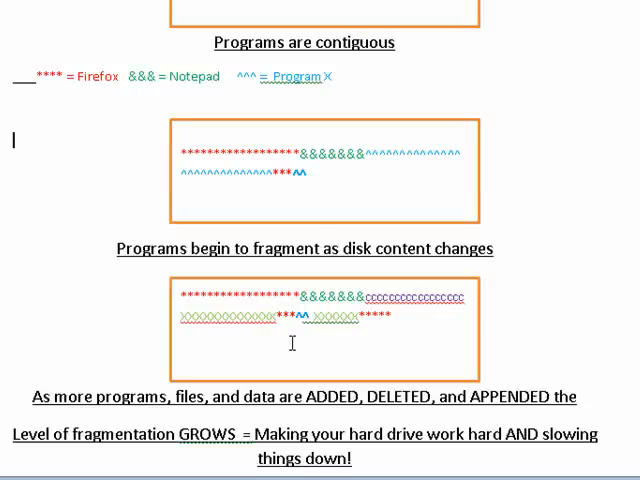
pyautogui.moveTo(194, 302)
pyautogui.write('VVVVVVVVVVVVVVVVVVVVV')
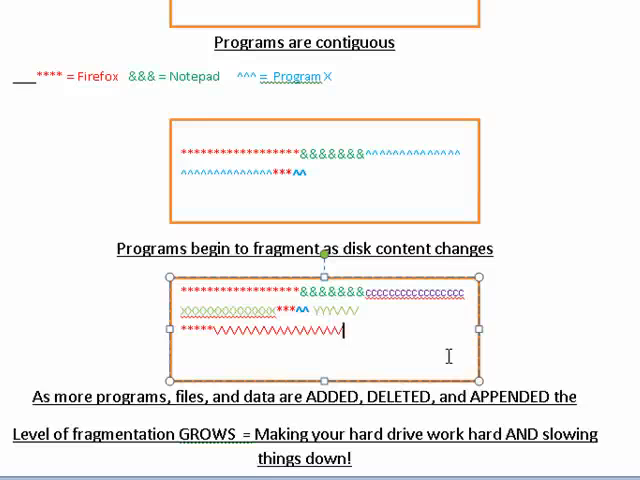
pyautogui.moveTo(390, 312)
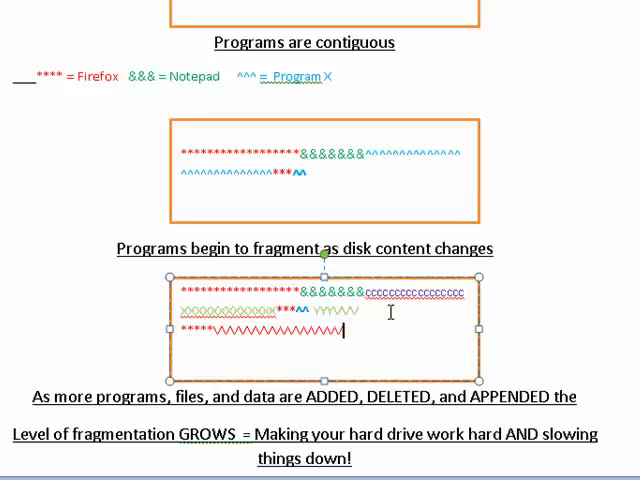
pyautogui.scroll(-3)
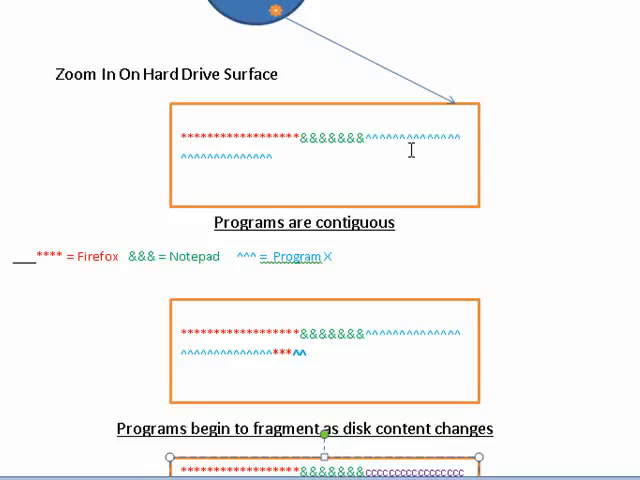
pyautogui.moveTo(37, 220)
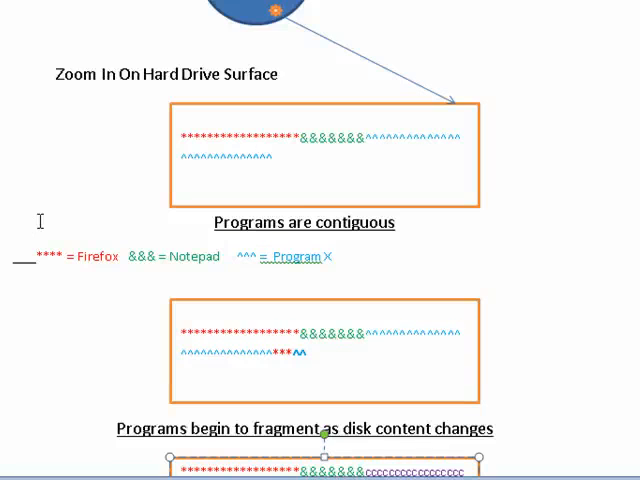
pyautogui.scroll(-3)
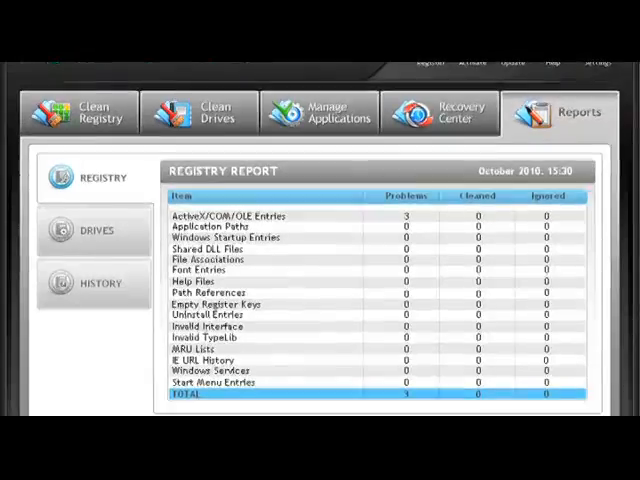
# Switch to Clean Registry to show the Quick Scan and Custom Scan options.
pyautogui.click(80, 112)
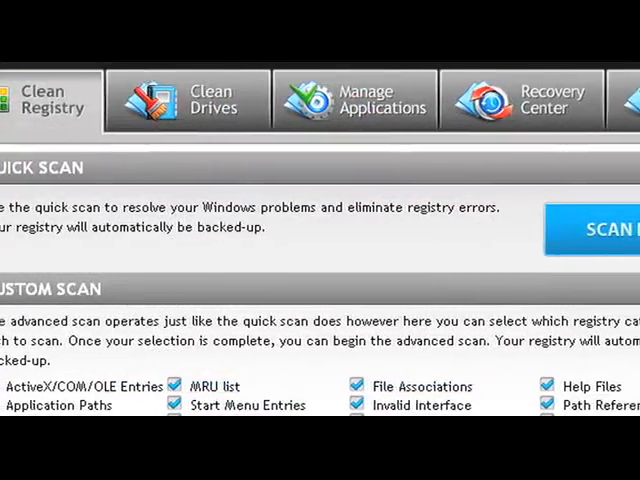